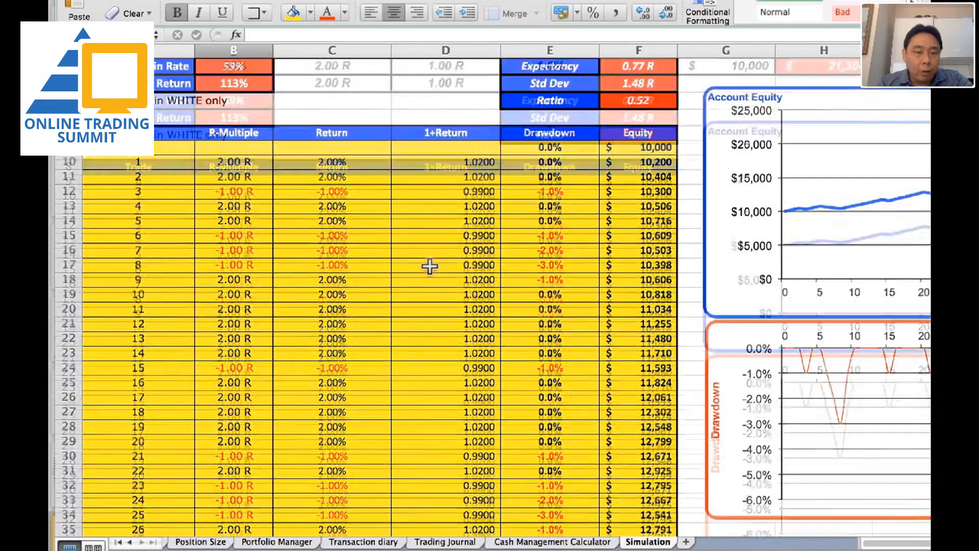
pyautogui.scroll(-3)
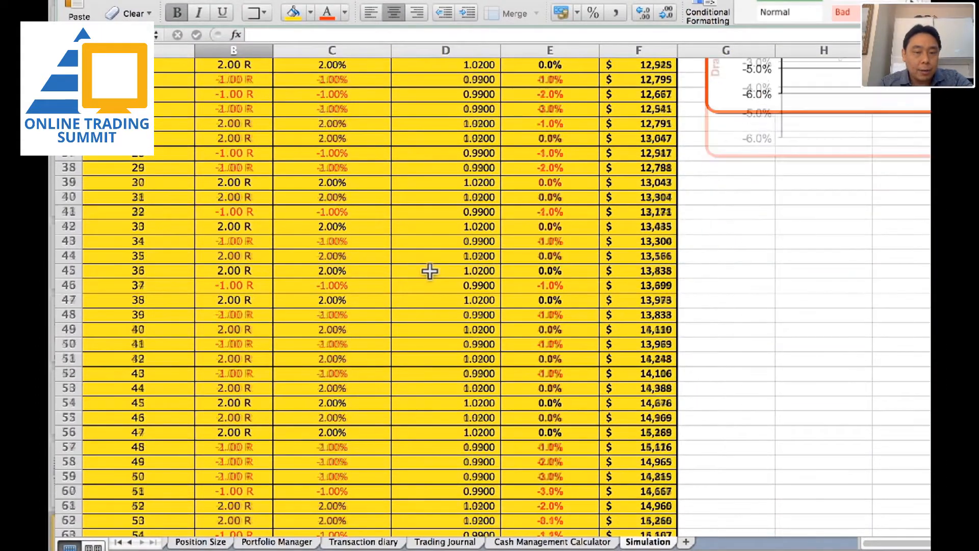
pyautogui.scroll(-3)
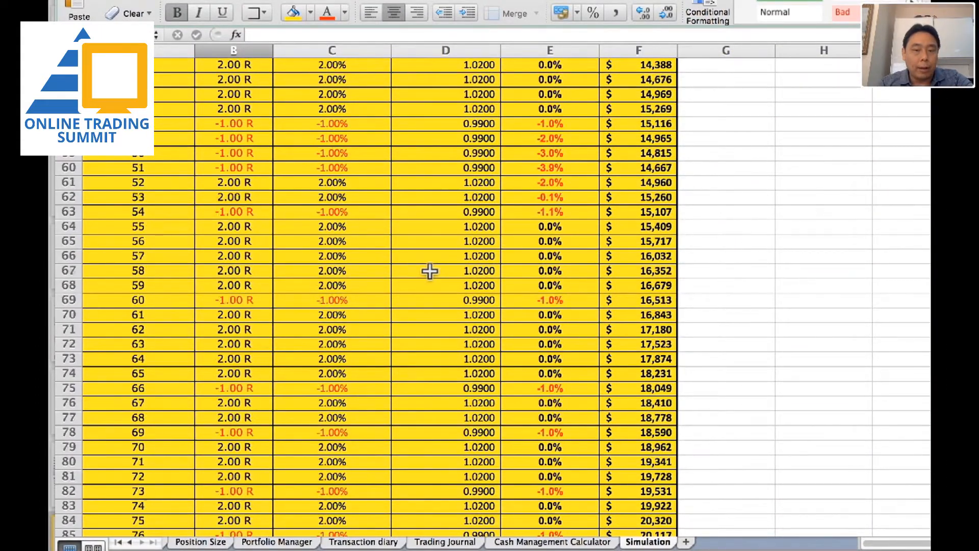
pyautogui.scroll(-3)
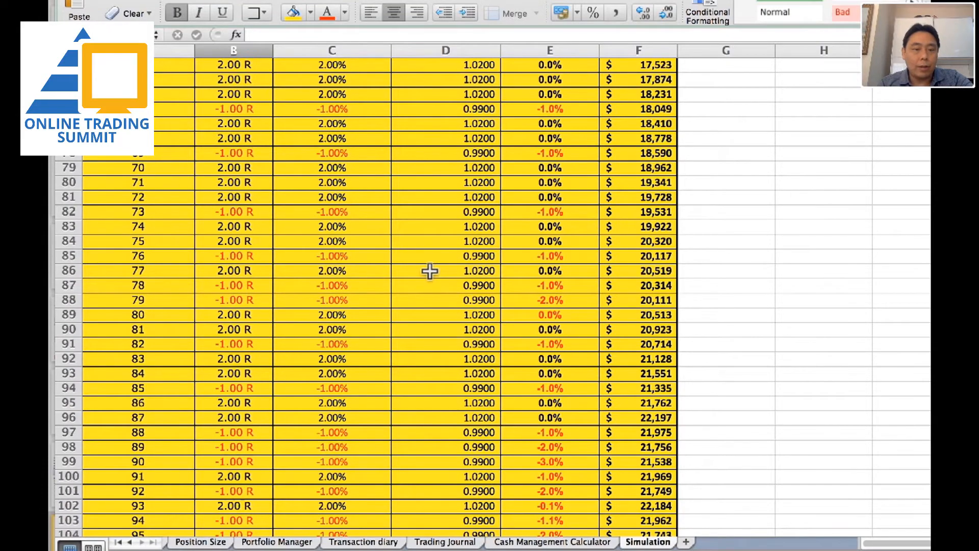
pyautogui.scroll(-3)
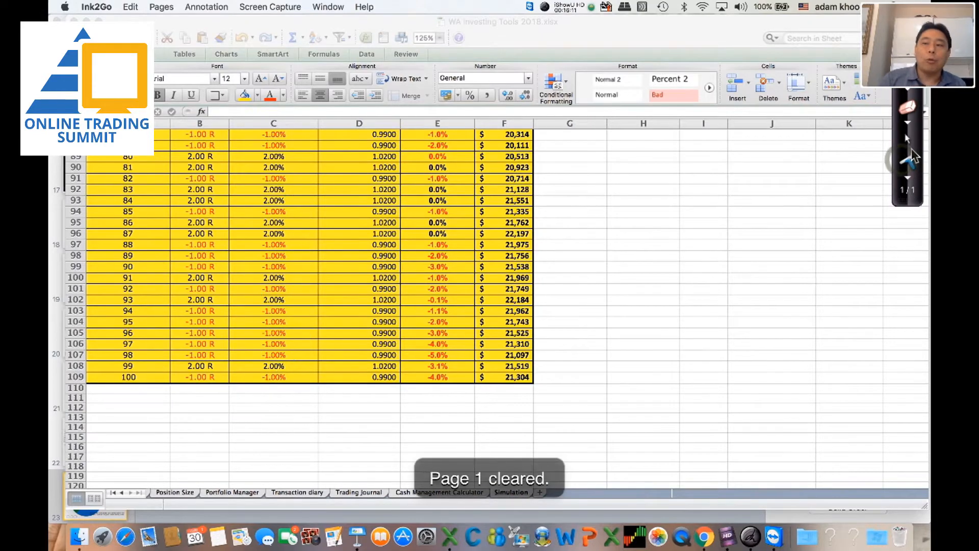
pyautogui.scroll(3)
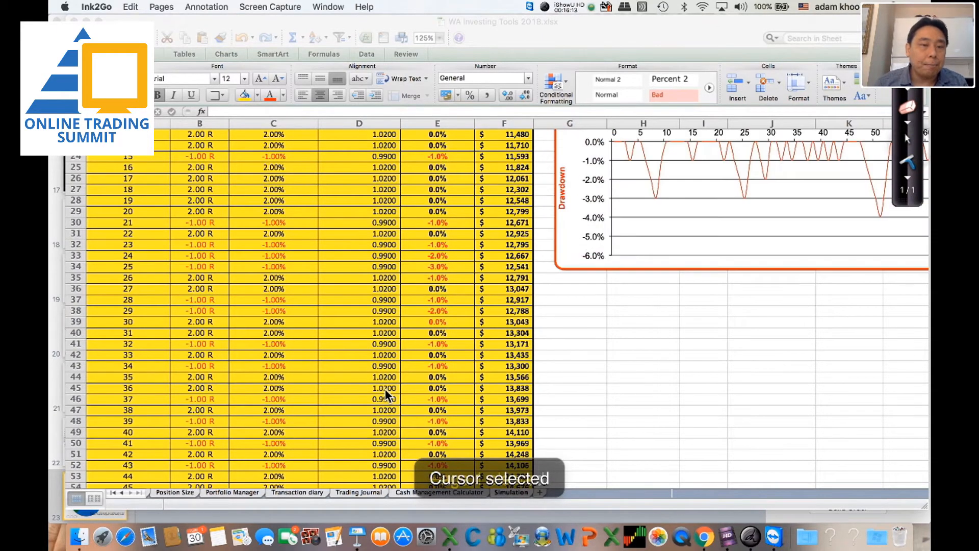
pyautogui.scroll(3)
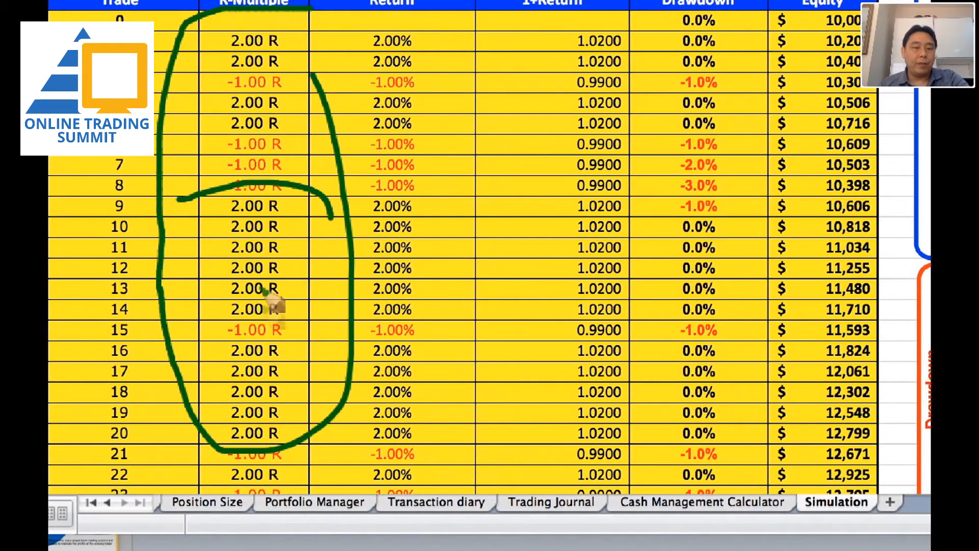
pyautogui.moveTo(268, 456)
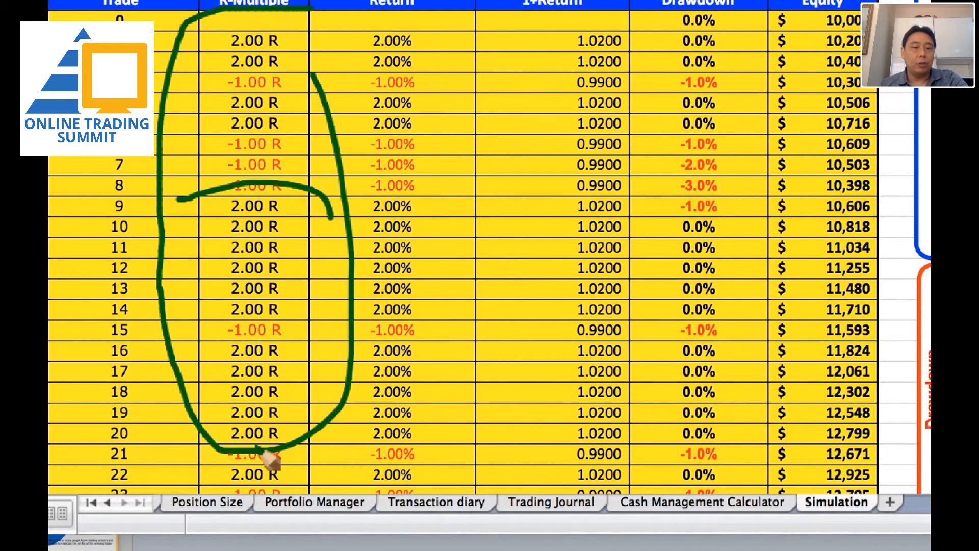